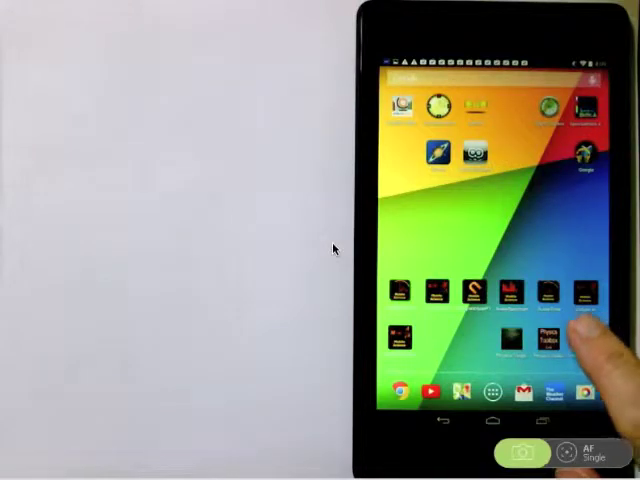
Launch Physics Toolbox Magnetometer from the home screen to show its magnetic field graph
{"action": "left_click", "coordinate": [544, 338]}
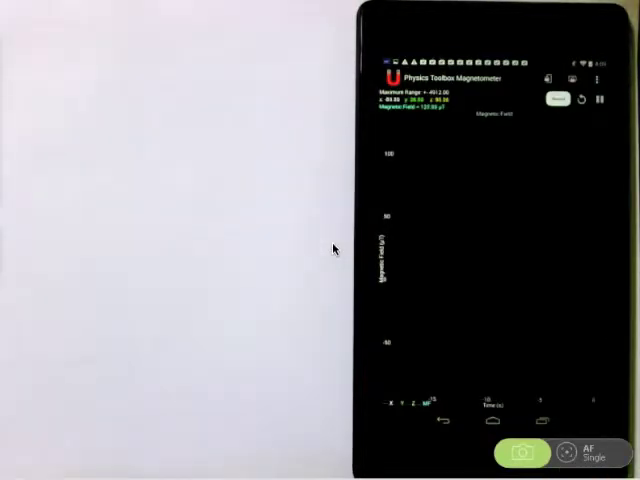